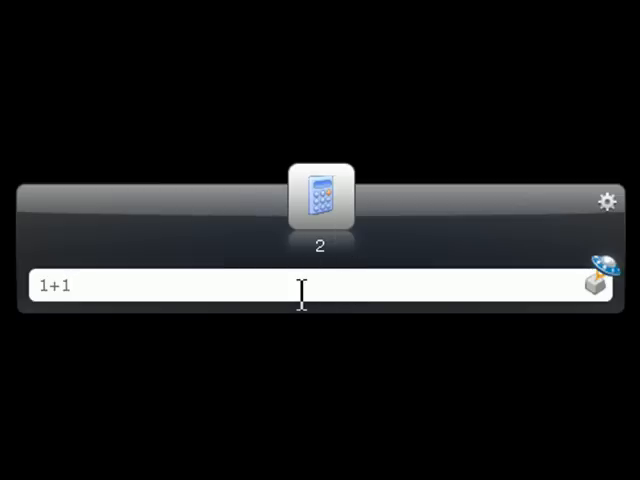
- Enter 'pol' so Microsoft Office PowerPoint 2007 appears as the top match
text(po)
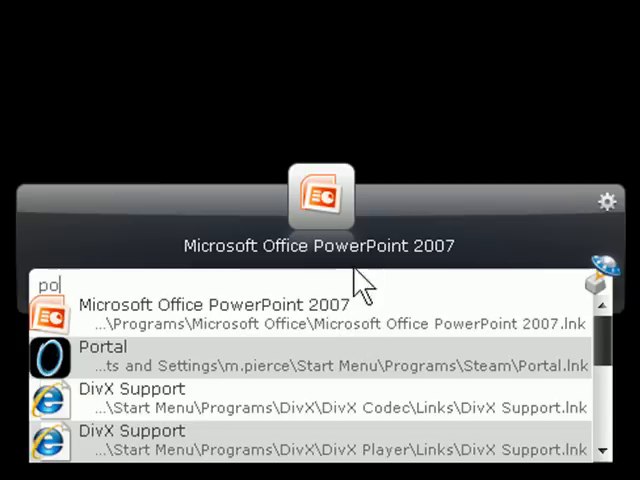
mouse_move(364, 316)
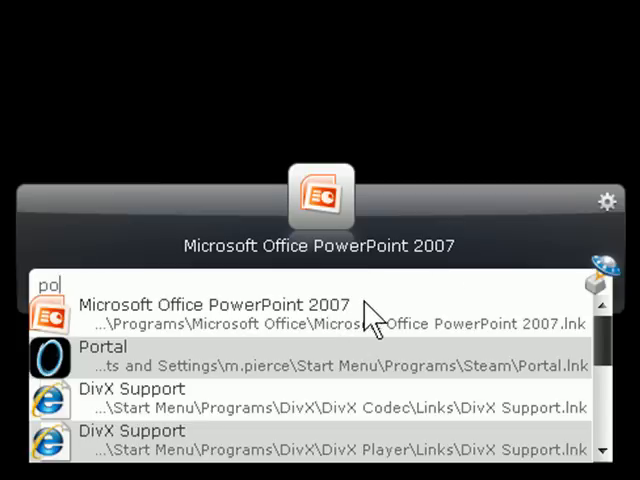
mouse_move(110, 236)
text(http://)
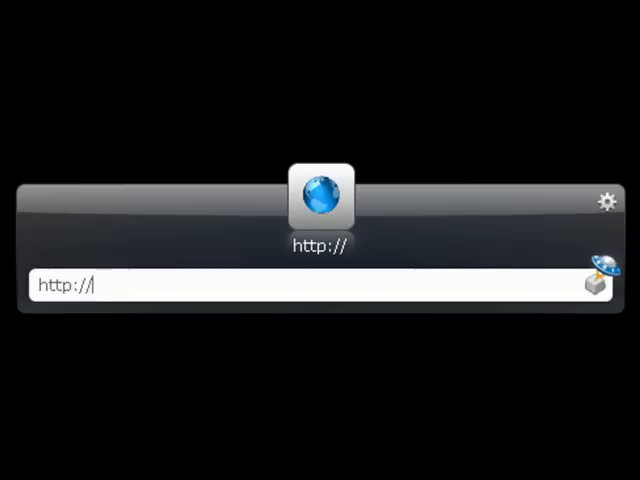
text(www.google.com)
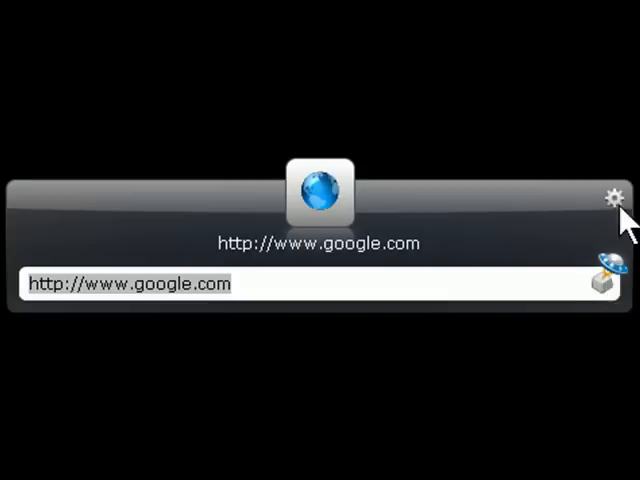
click(616, 196)
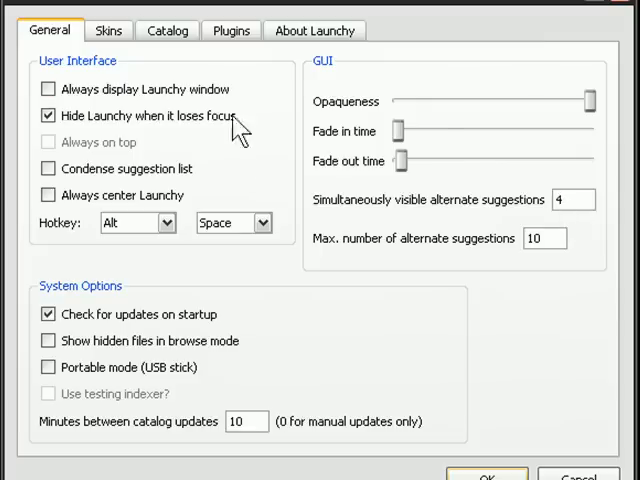
mouse_move(370, 360)
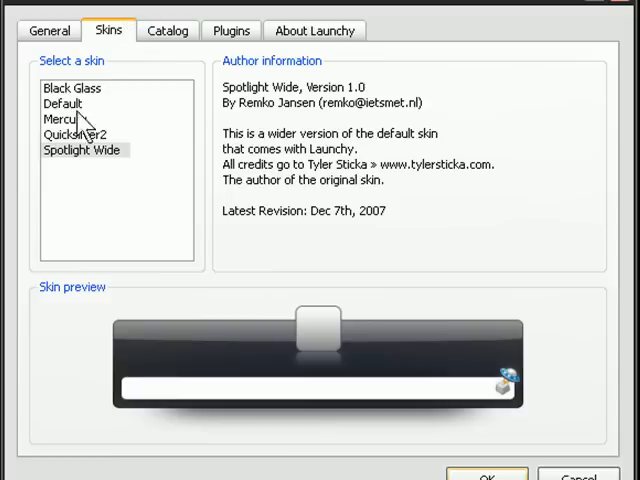
- Preview the Black Glass skin, return to Spotlight Wide, and show the Catalog settings
click(72, 88)
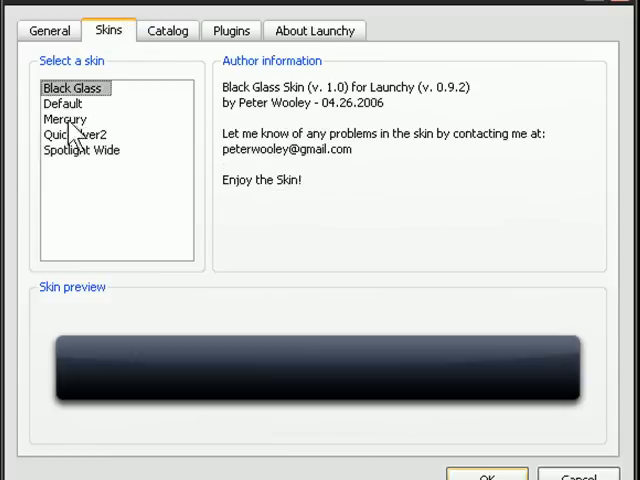
click(84, 150)
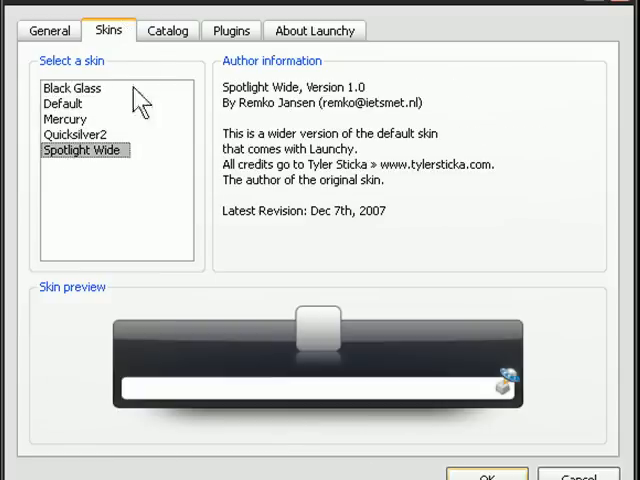
click(168, 30)
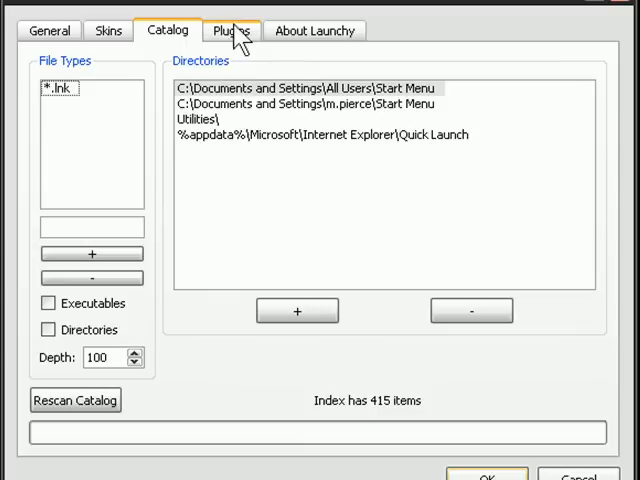
mouse_move(244, 36)
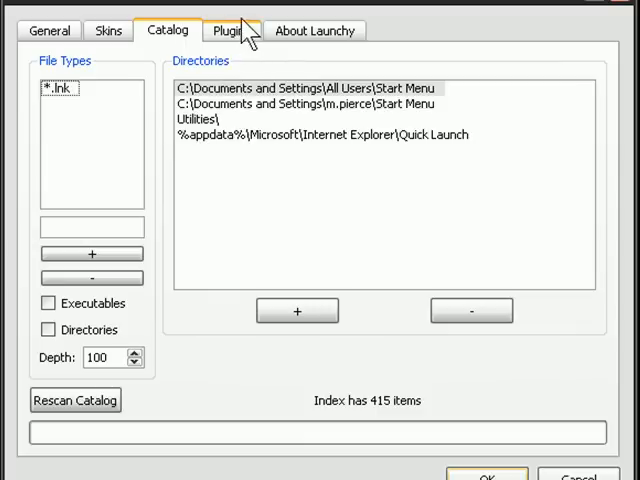
- Review the Weby plugin's website list, then show the About page with version 2.0
click(228, 30)
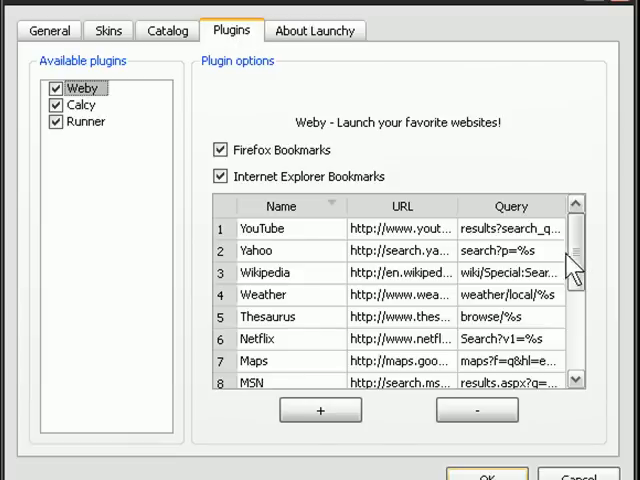
scroll(down, 3)
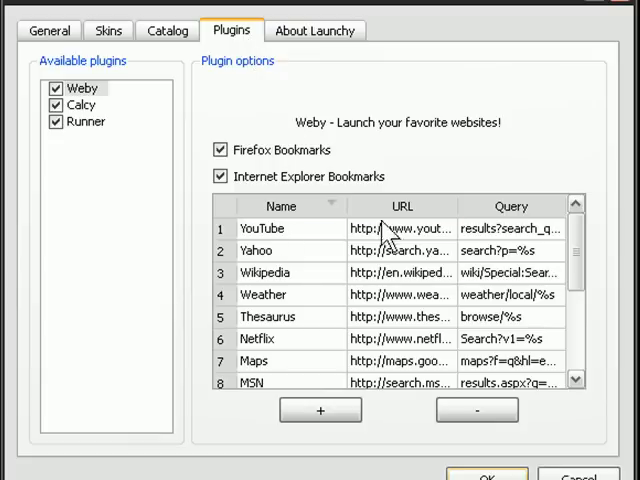
scroll(down, 3)
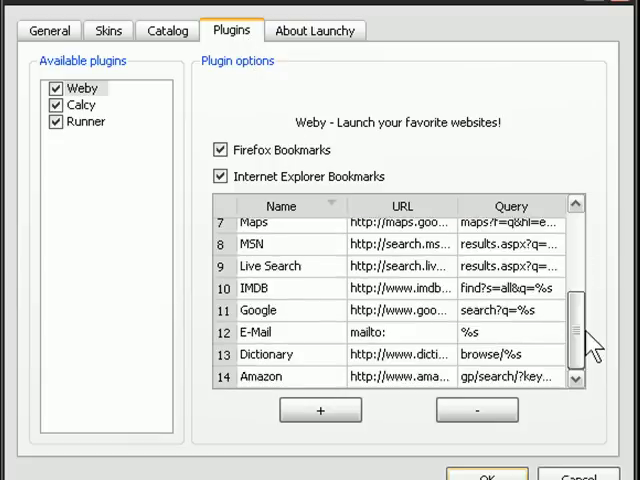
click(316, 30)
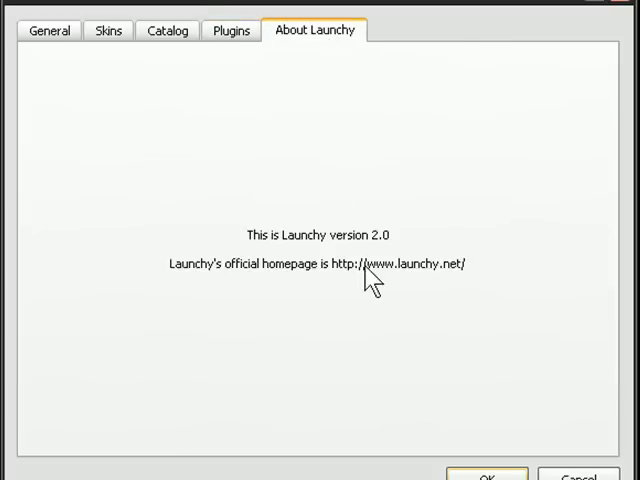
mouse_move(516, 336)
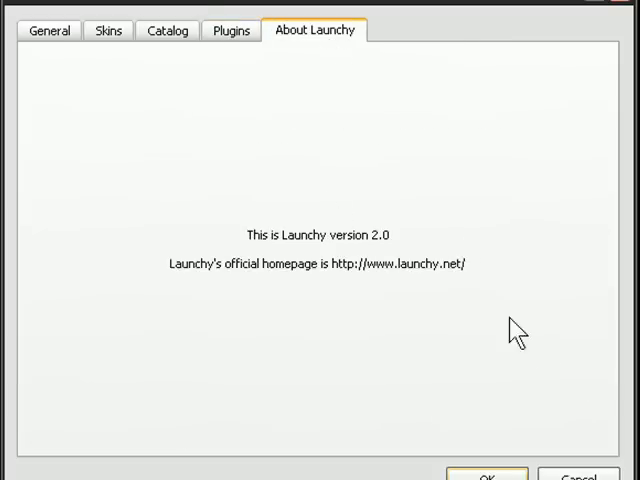